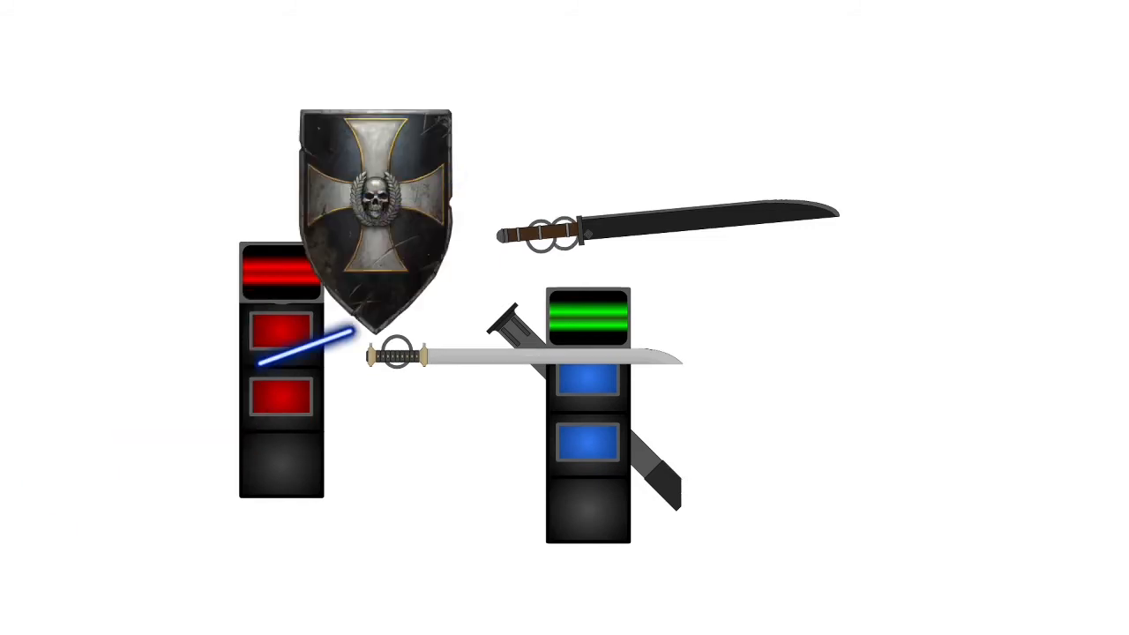
Step: Drag the scene and timeline forward until the red figure topples and the rifle's bullet flies right
left_click_drag(375, 203, 145, 556)
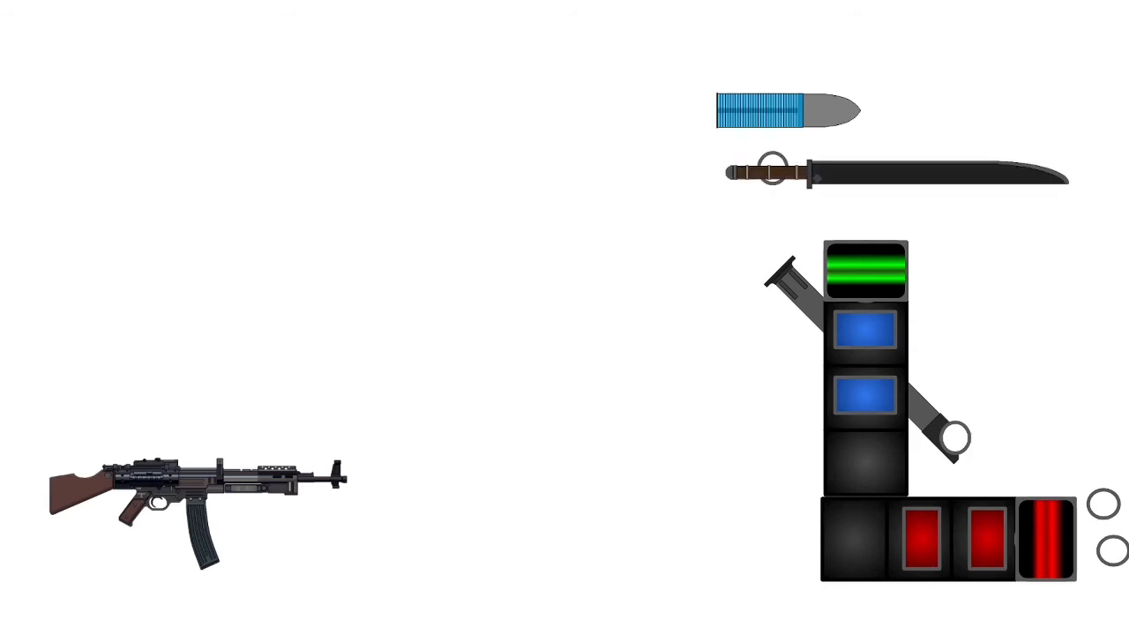
left_click_drag(784, 109, 1049, 110)
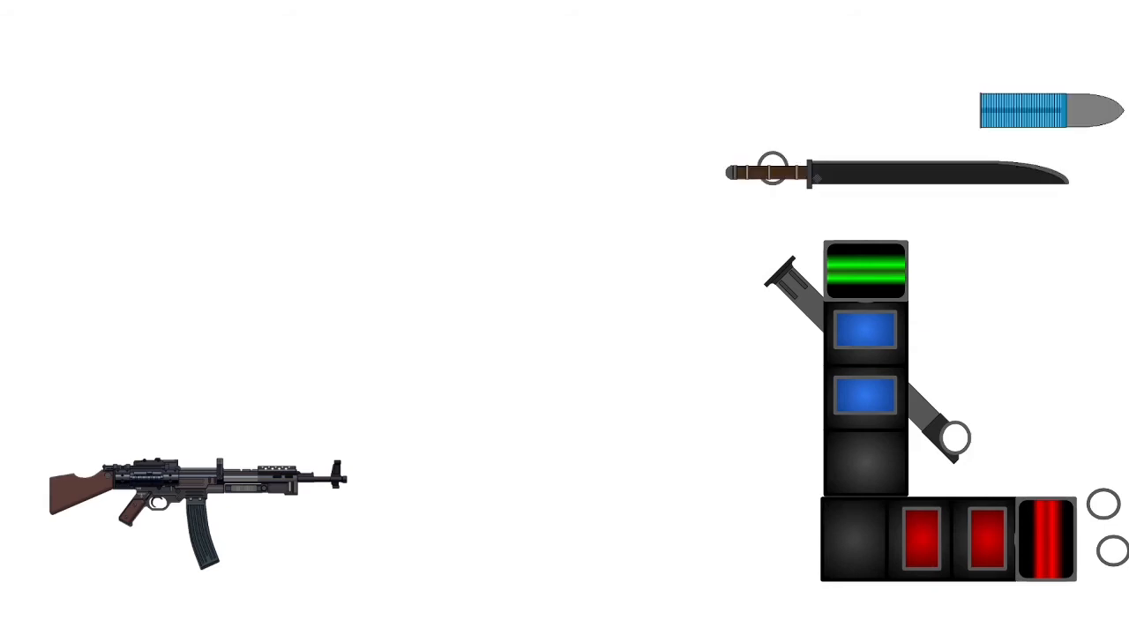